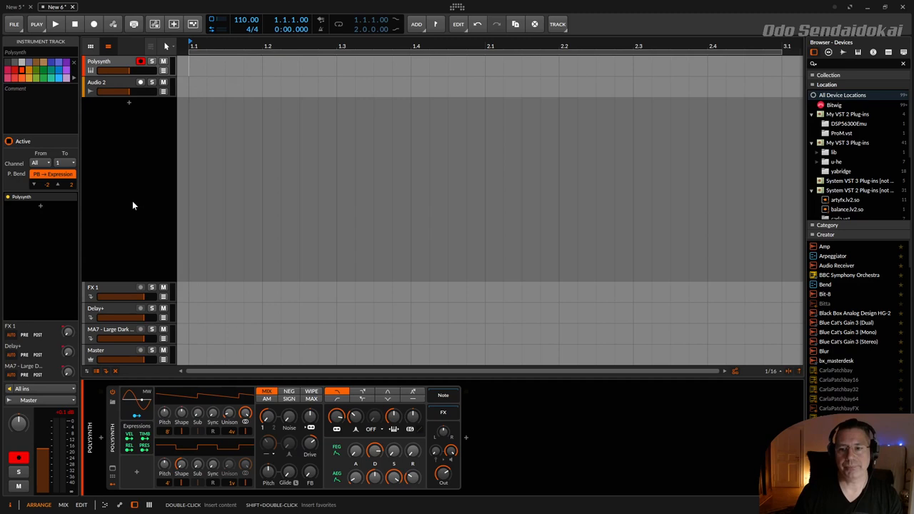
{"action": "mouse_move", "coordinate": [143, 292]}
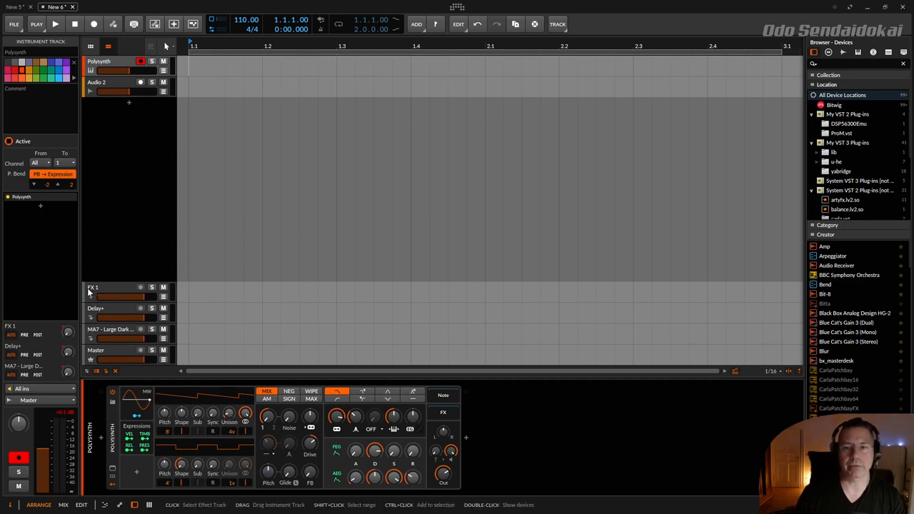
- Look at the FX 1 effect track and the add-track options, then return to Polysynth
{"action": "left_click", "coordinate": [417, 22]}
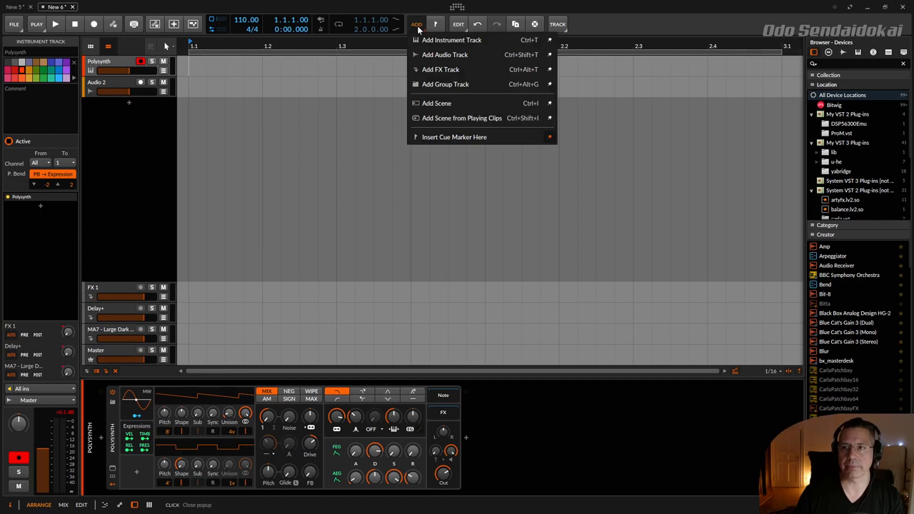
{"action": "mouse_move", "coordinate": [439, 68]}
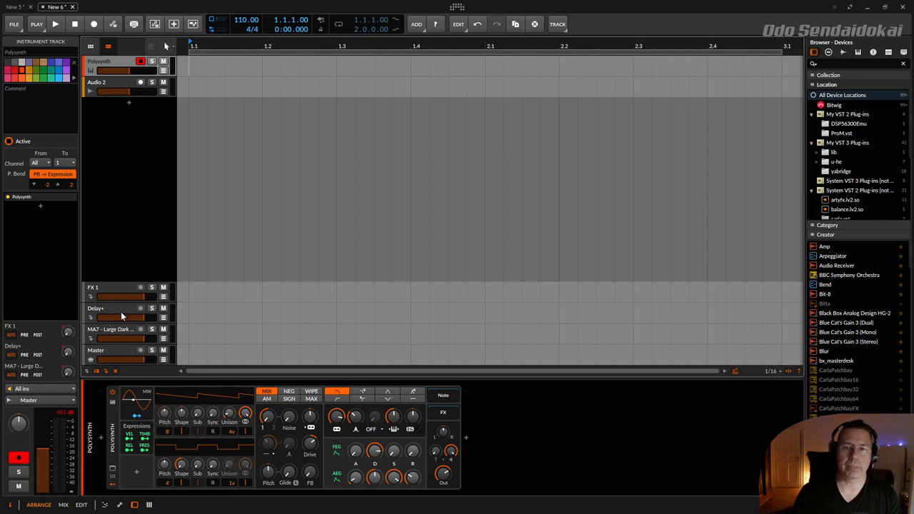
{"action": "left_click", "coordinate": [107, 287]}
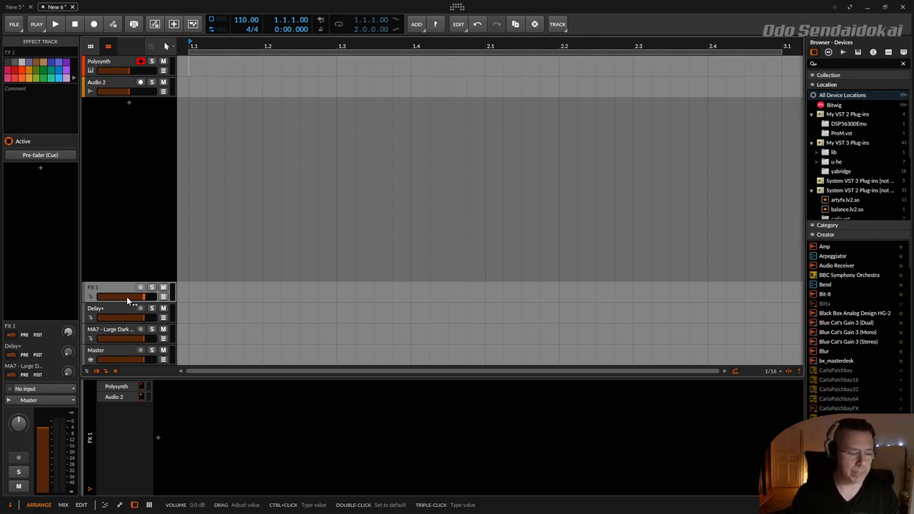
{"action": "left_click", "coordinate": [100, 61]}
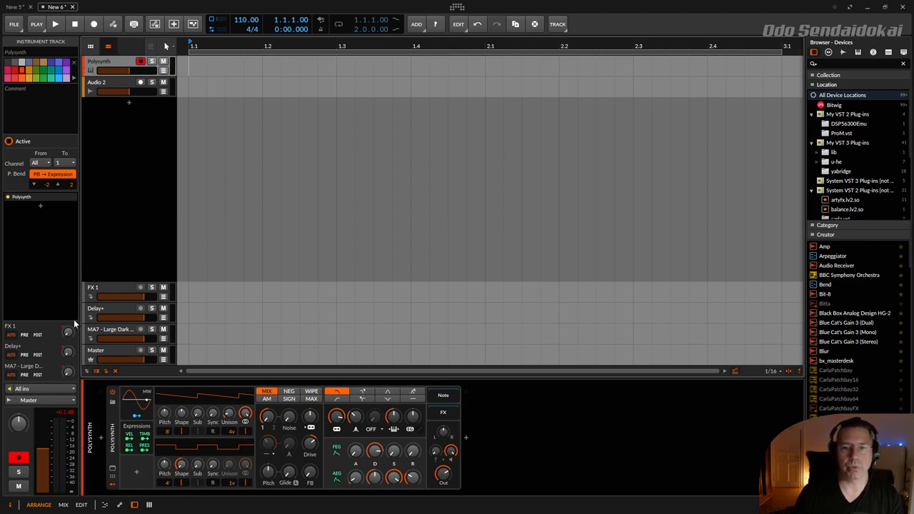
- Check the Delay+ device, then raise the Polysynth track's Delay+ send in the Inspector
{"action": "left_click", "coordinate": [120, 311]}
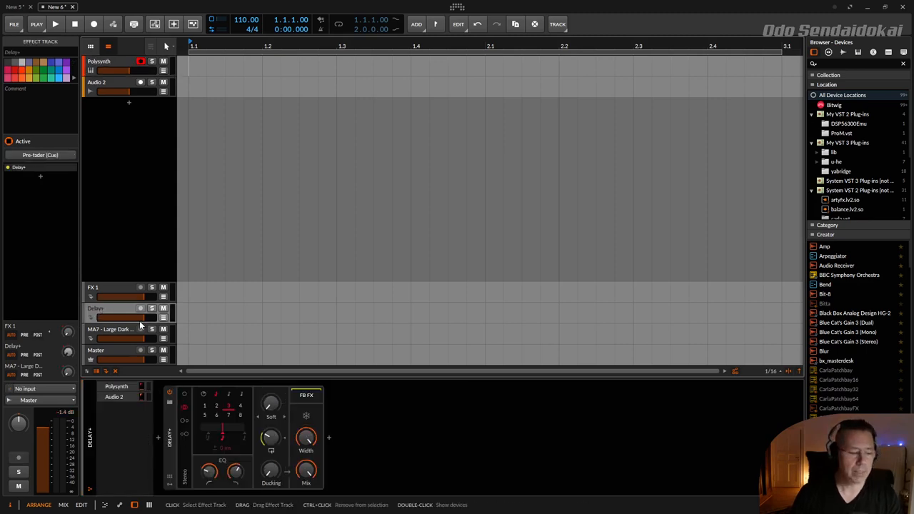
{"action": "left_click", "coordinate": [100, 60]}
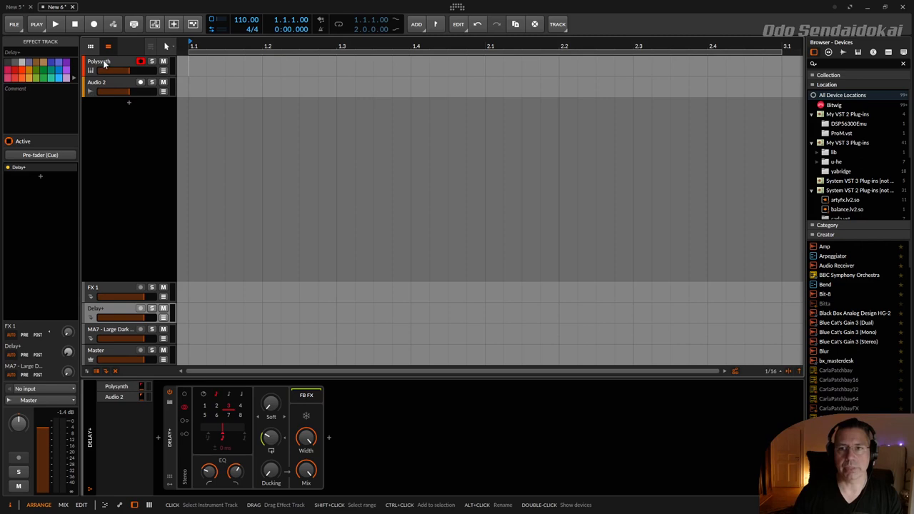
{"action": "left_click", "coordinate": [100, 62]}
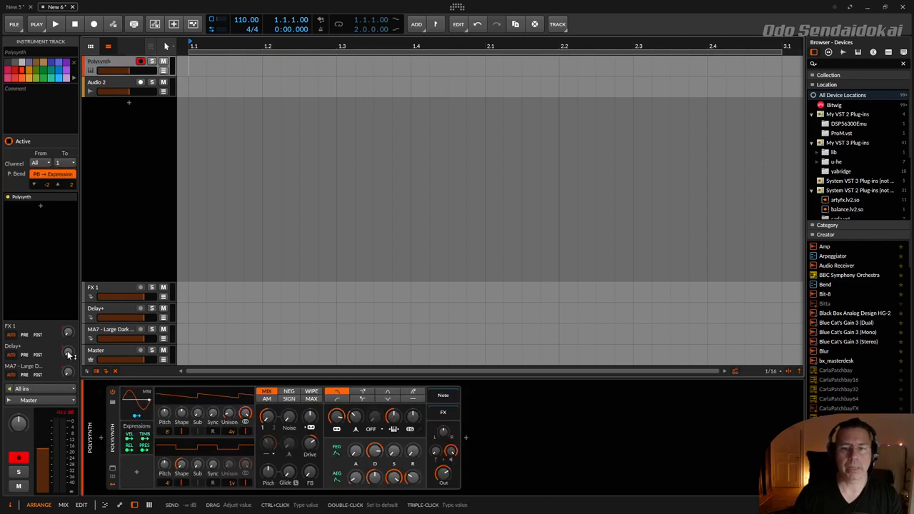
{"action": "mouse_move", "coordinate": [69, 354]}
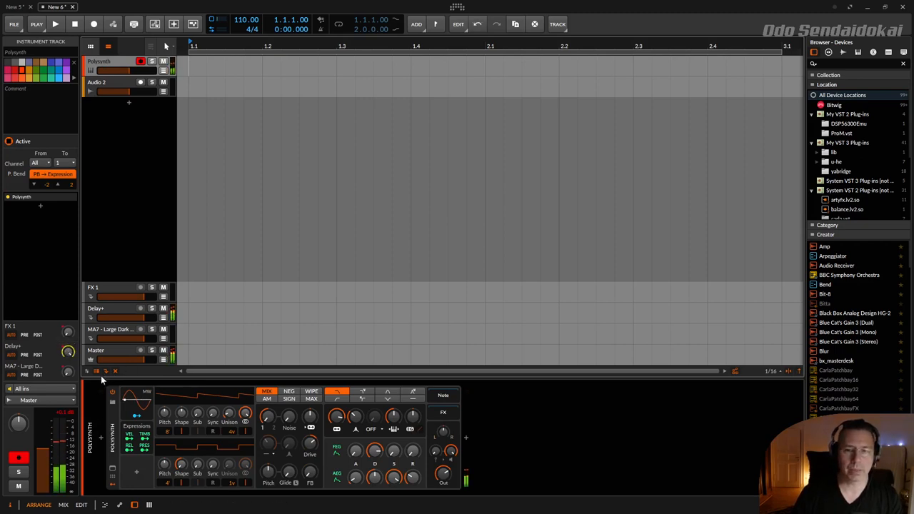
{"action": "mouse_move", "coordinate": [98, 180]}
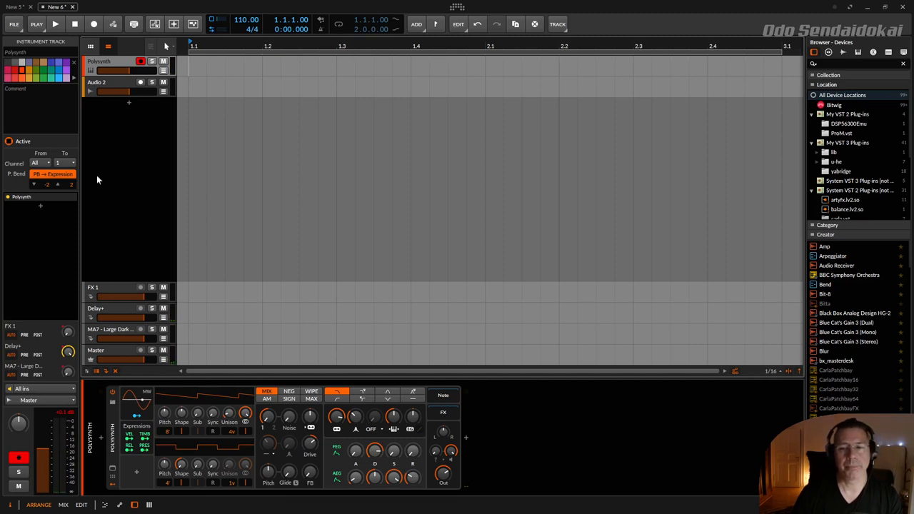
{"action": "mouse_move", "coordinate": [91, 247]}
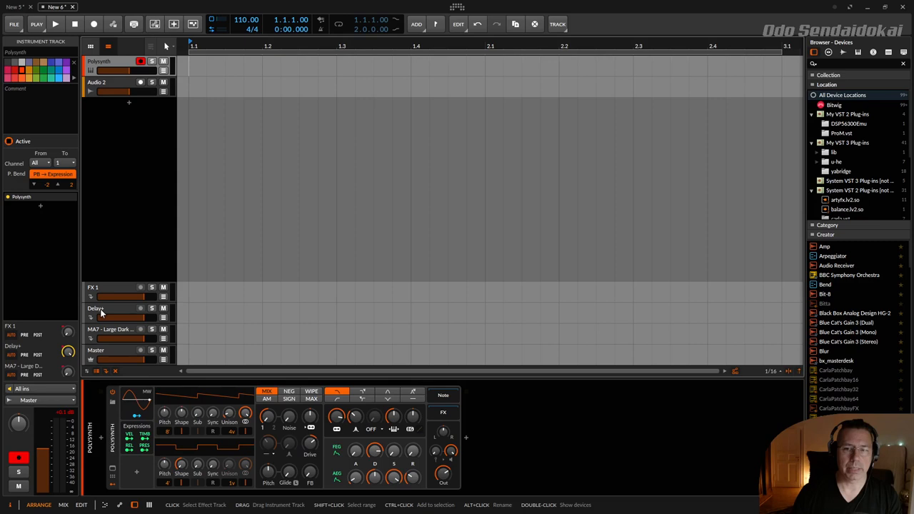
- Raise the Delay+ track's send into the MK7 - Large Dark reverb track
{"action": "left_click", "coordinate": [97, 308]}
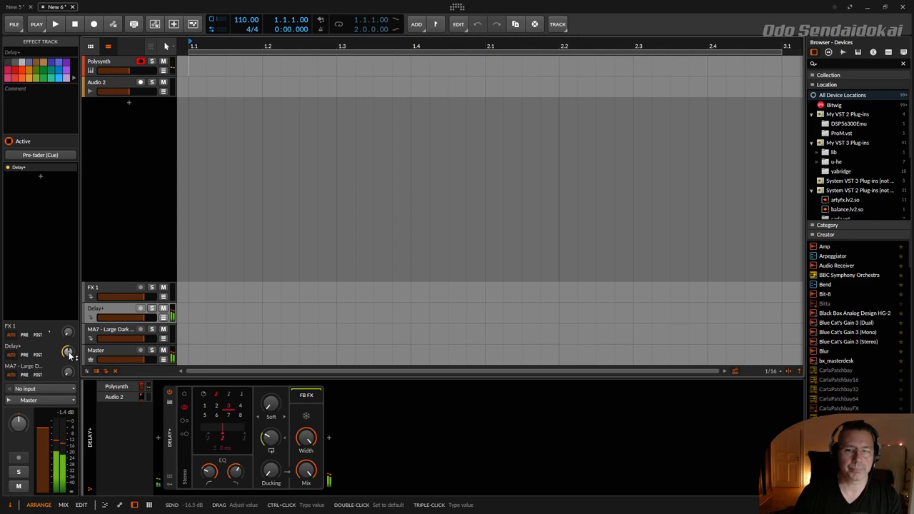
{"action": "left_click_drag", "start_coordinate": [66, 349], "coordinate": [65, 357]}
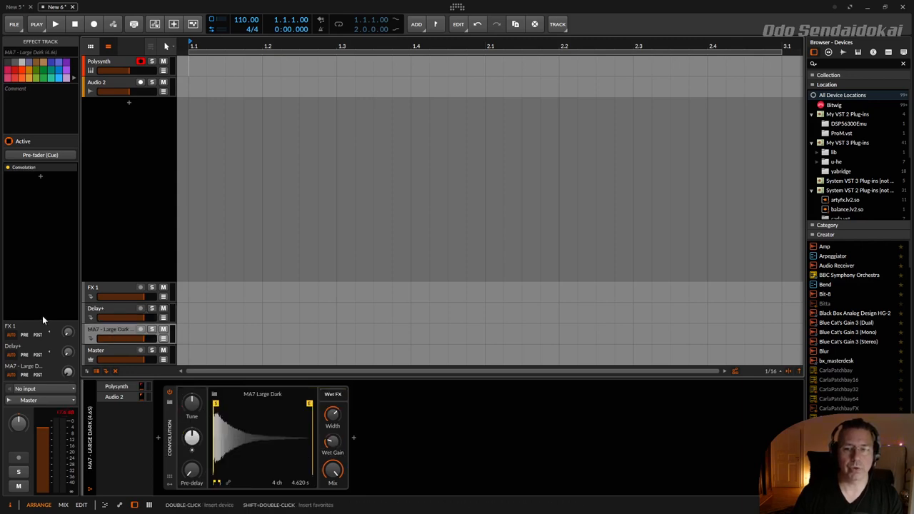
- Turn the Delay+ track's MK7 - Large Dark send knob further up
{"action": "left_click", "coordinate": [98, 309]}
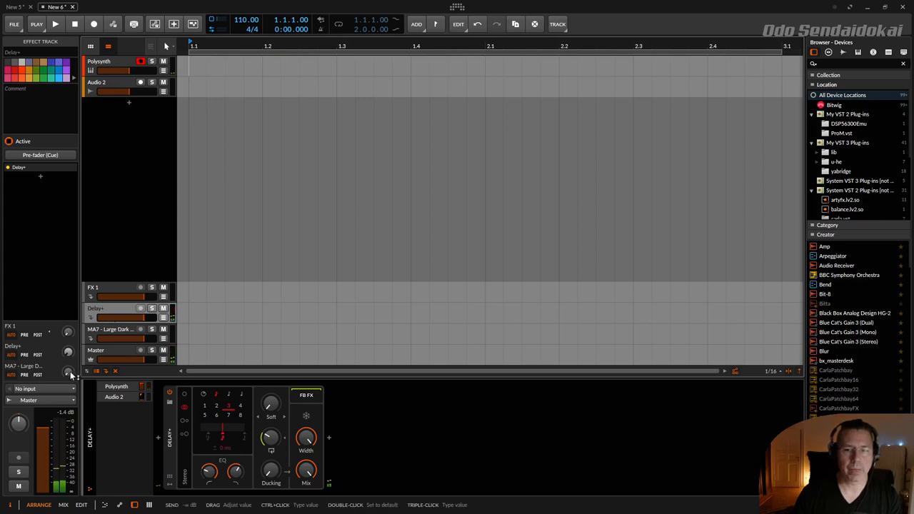
{"action": "left_click_drag", "start_coordinate": [68, 371], "coordinate": [68, 359]}
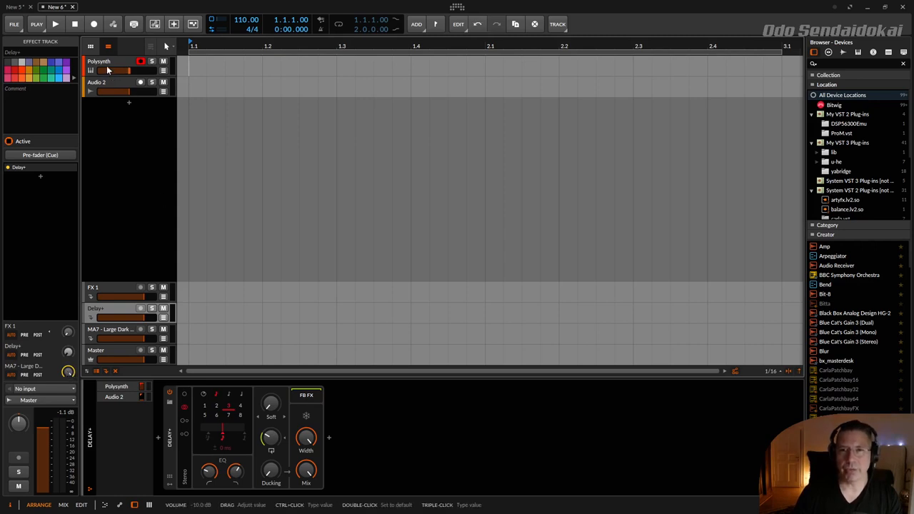
{"action": "left_click", "coordinate": [100, 61]}
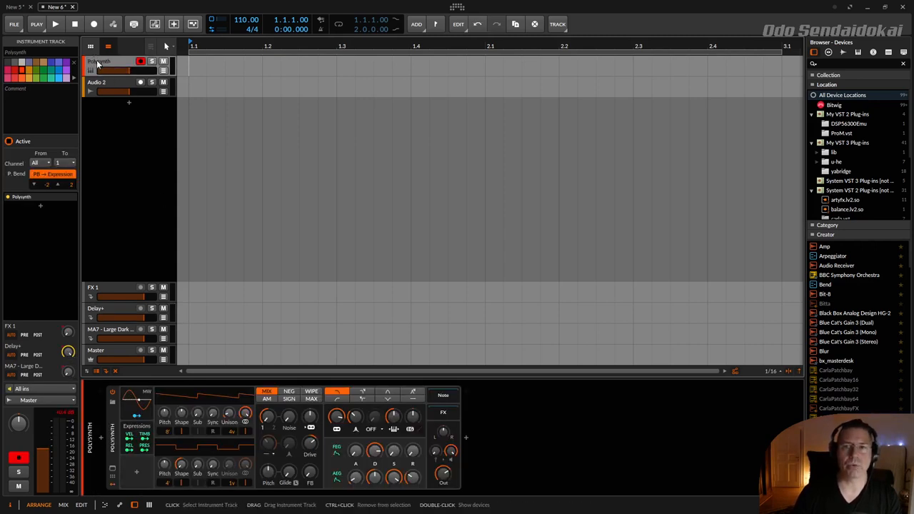
{"action": "mouse_move", "coordinate": [107, 277]}
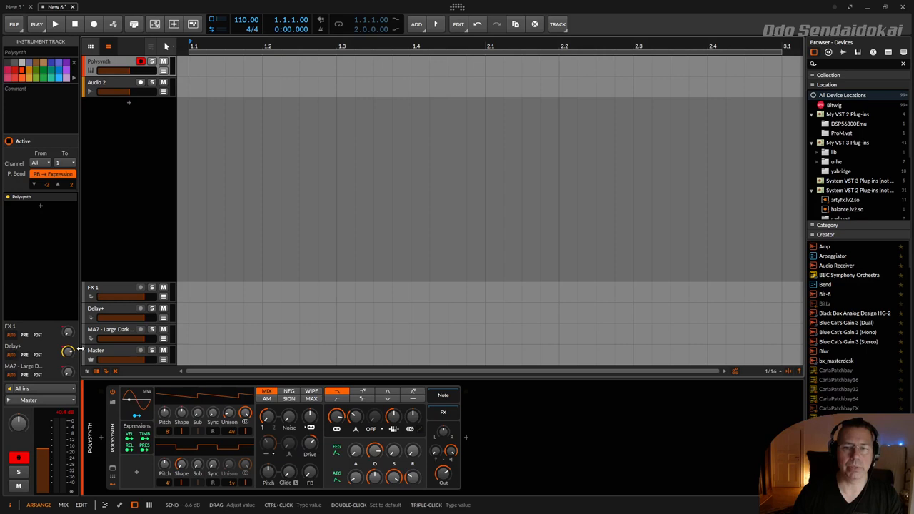
{"action": "left_click", "coordinate": [107, 311]}
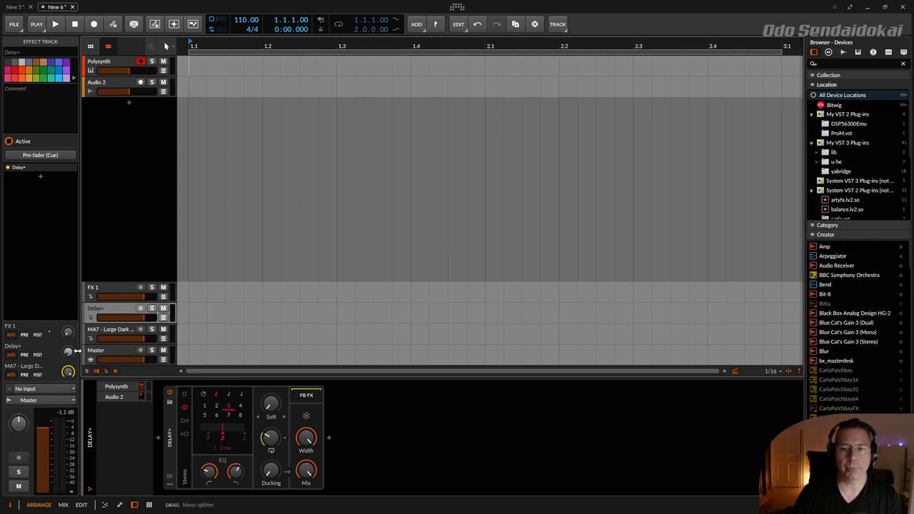
- Set and fine-tune the Polysynth track's Delay+ send level in the Inspector
{"action": "left_click", "coordinate": [112, 60]}
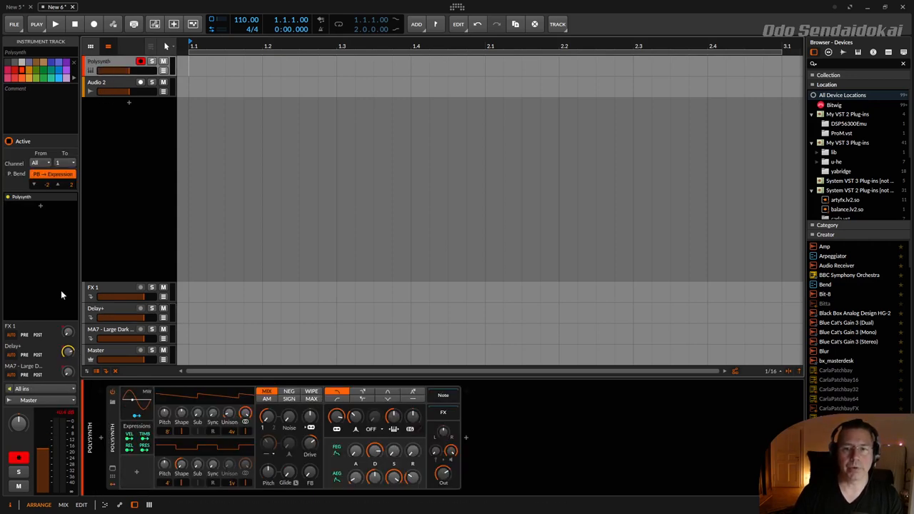
{"action": "left_click_drag", "start_coordinate": [68, 335], "coordinate": [68, 340]}
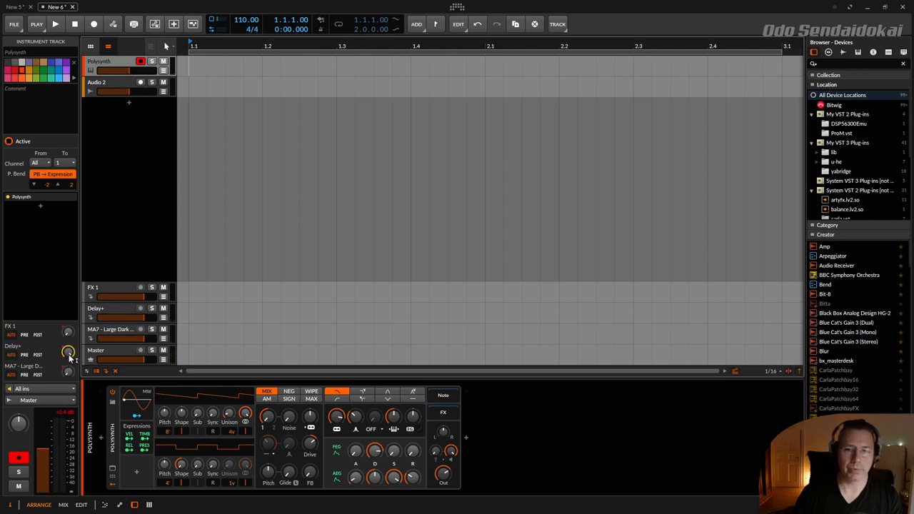
{"action": "left_click_drag", "start_coordinate": [69, 350], "coordinate": [68, 340]}
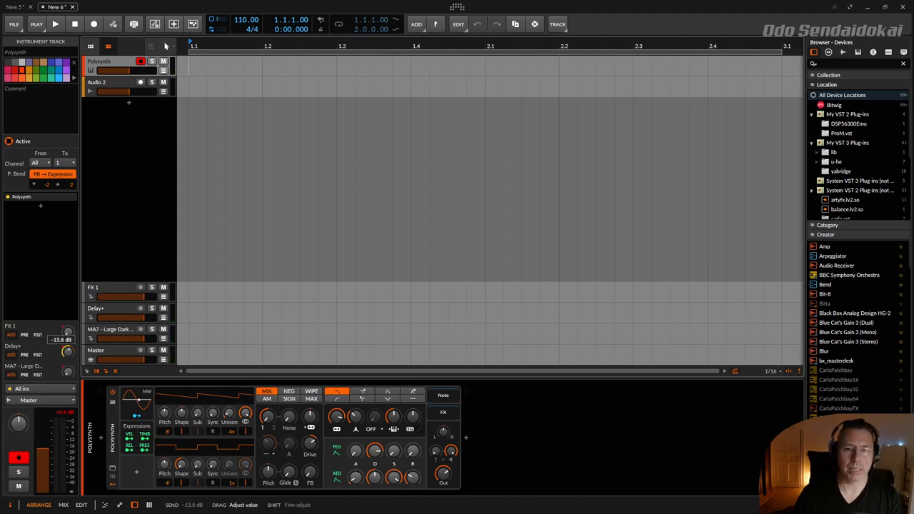